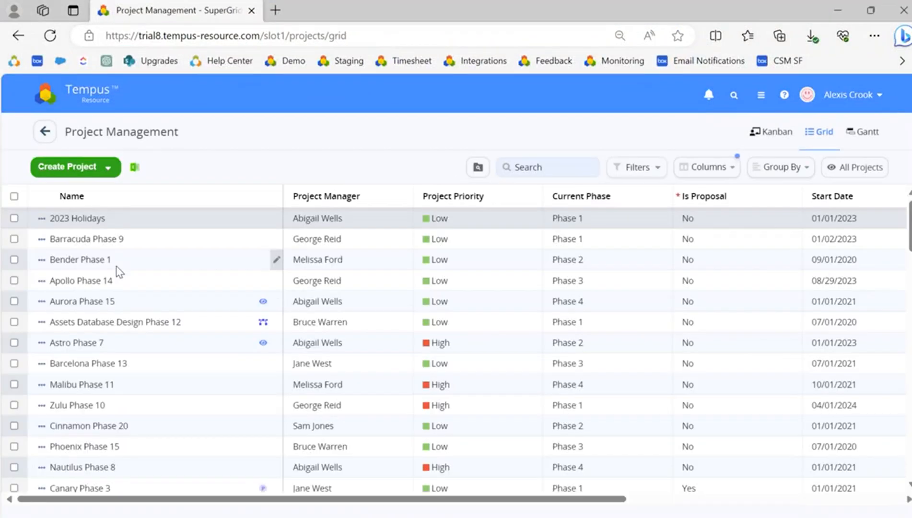
mouse_move(766, 136)
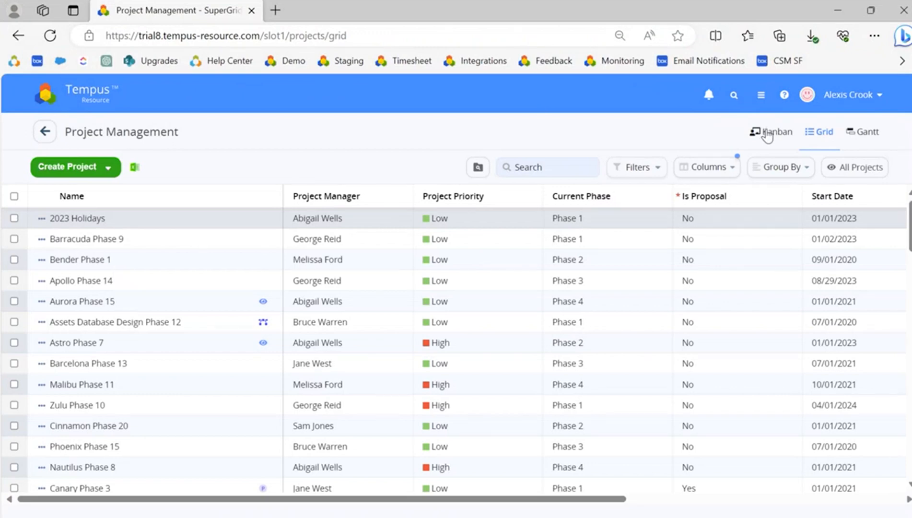
Step: Switch Project Management from the project list to the empty Kanban view
left_click(771, 133)
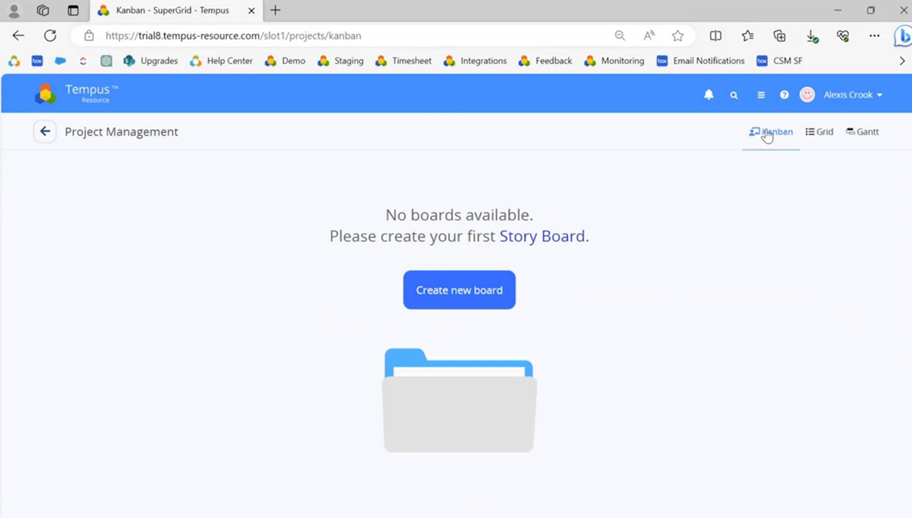
mouse_move(468, 288)
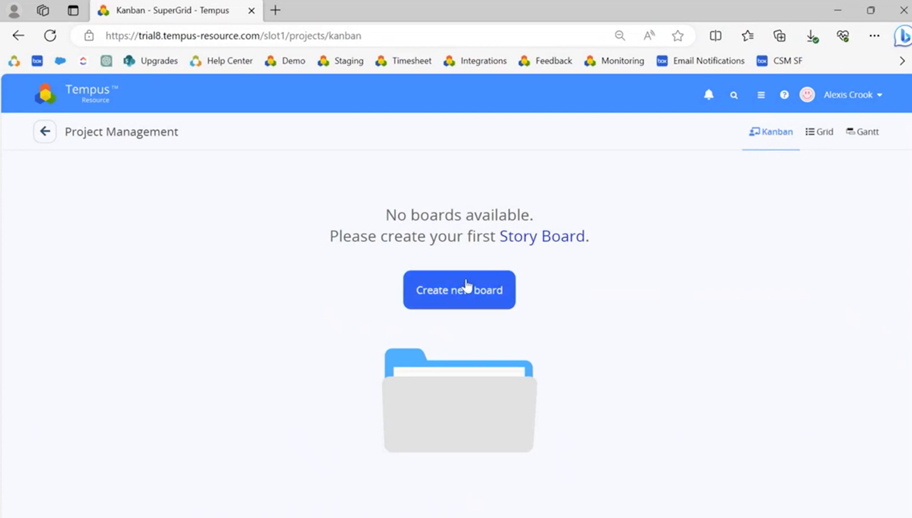
Step: Create a new Kanban board and name it 'Phases of Projects'
left_click(459, 290)
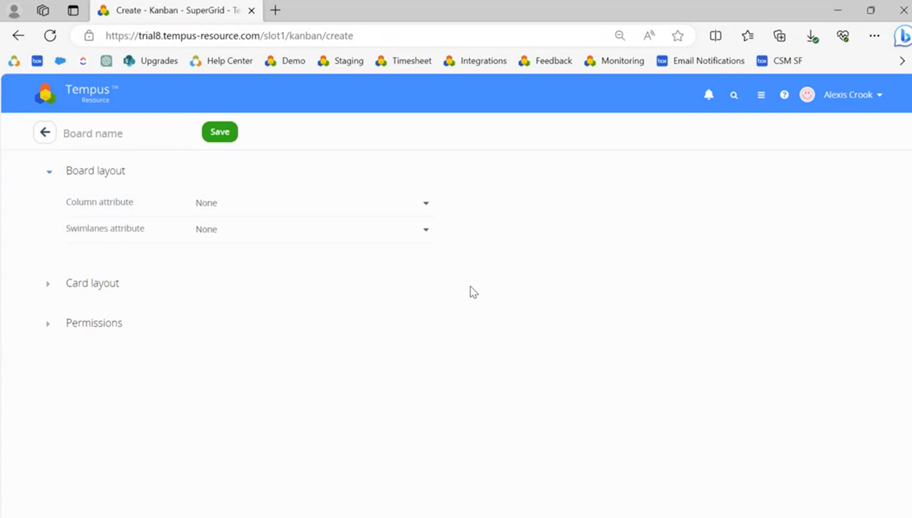
left_click(114, 135)
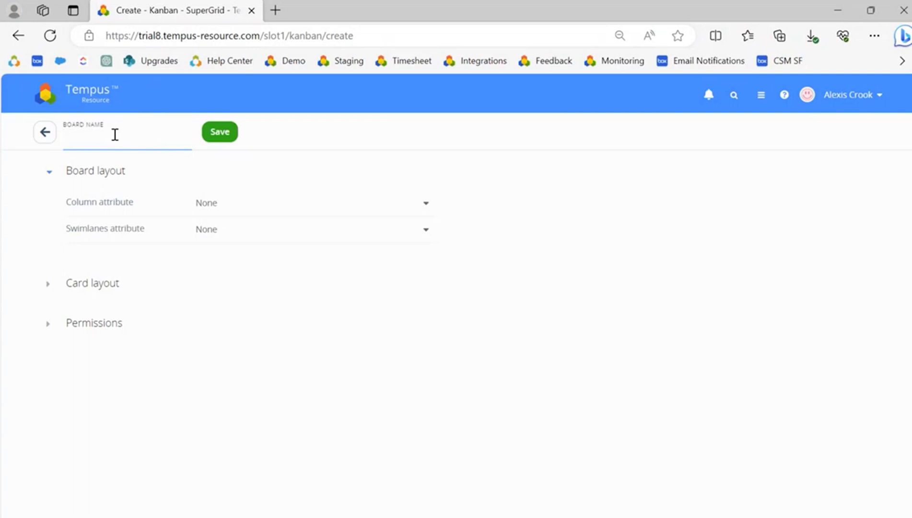
type("Phases of Projects")
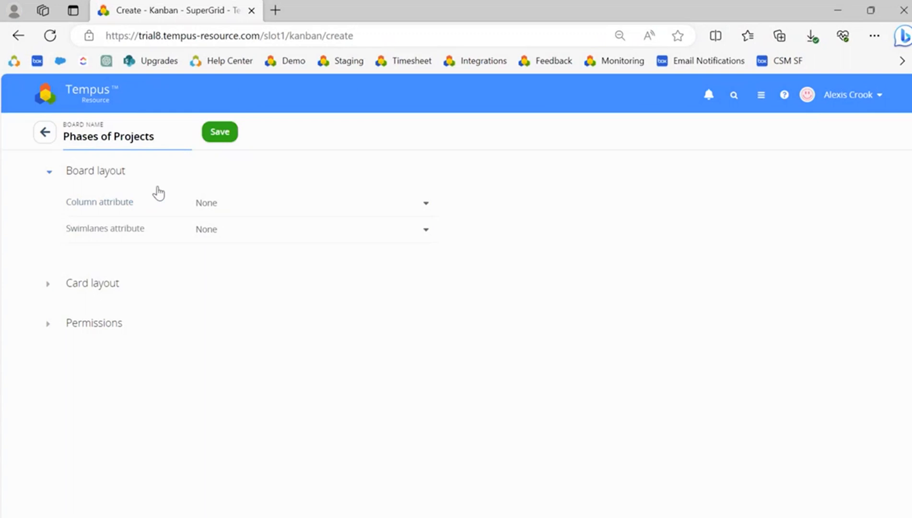
Step: Base the board's columns on Project Priority and add High, Medium and Low columns
left_click(327, 203)
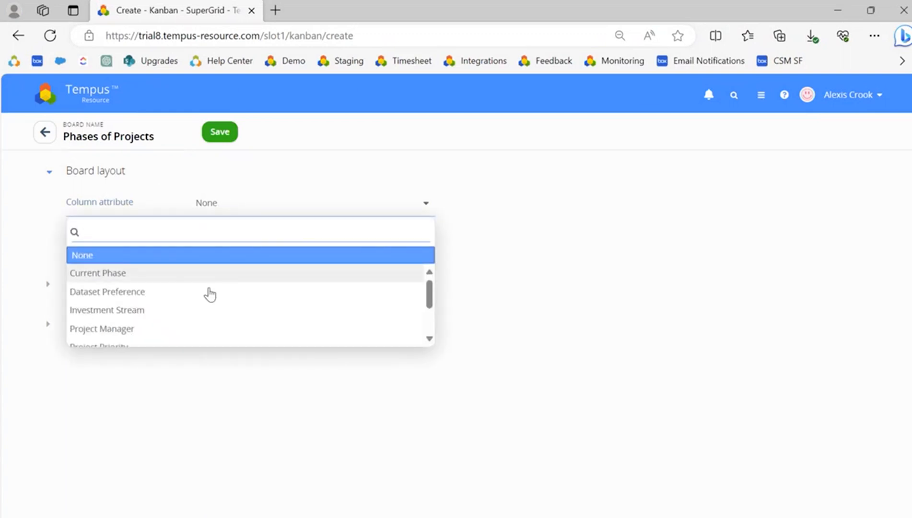
scroll("down", 3)
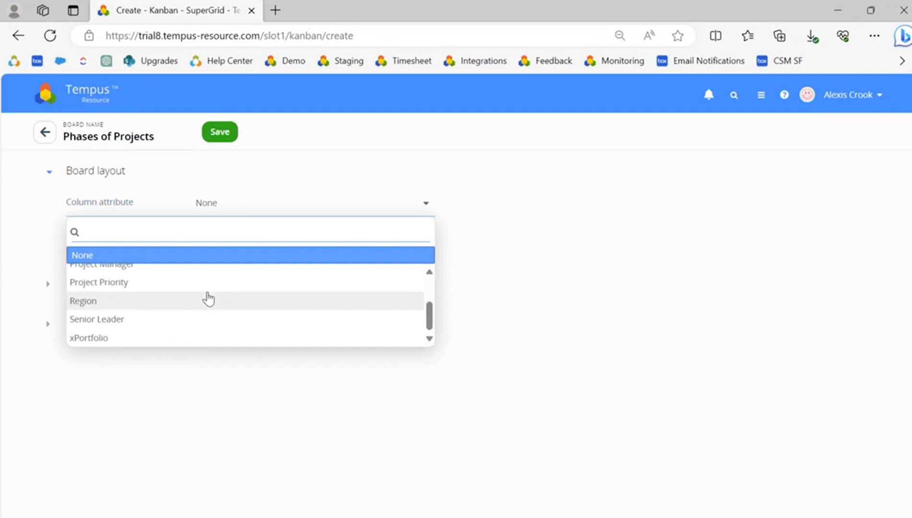
left_click(99, 282)
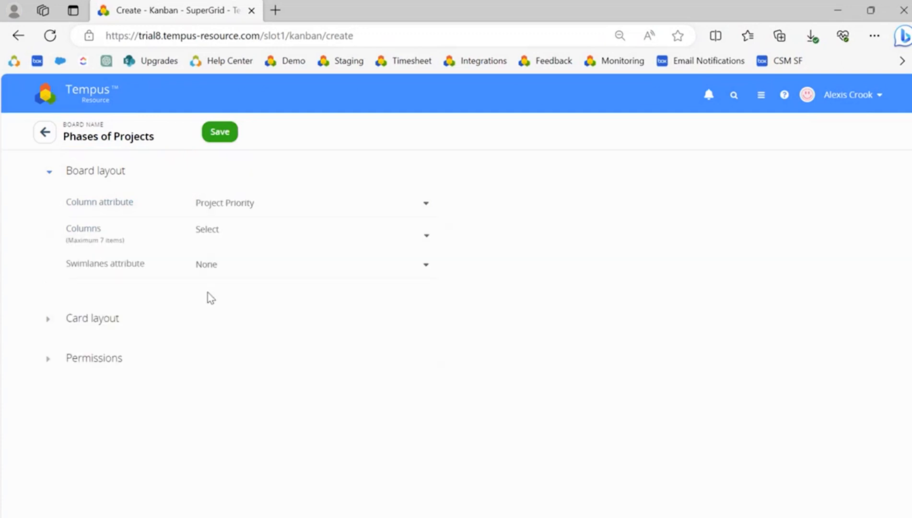
left_click(330, 236)
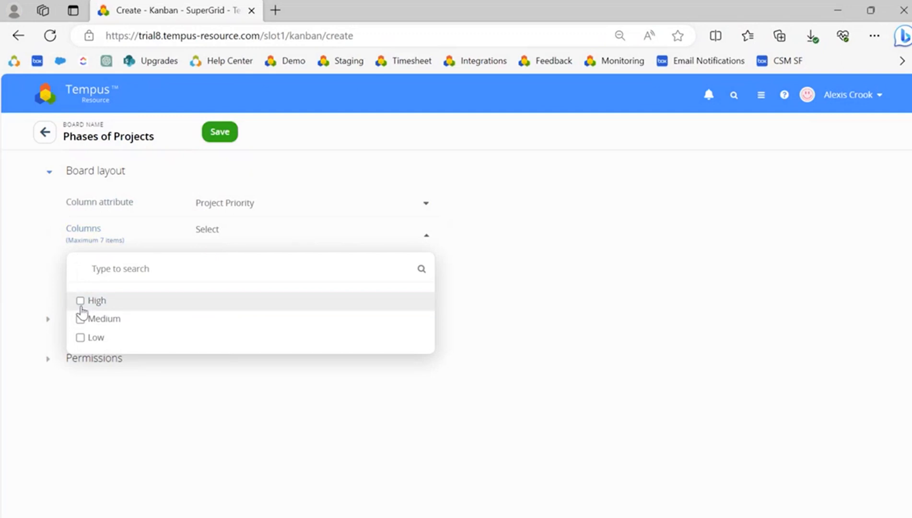
left_click(80, 337)
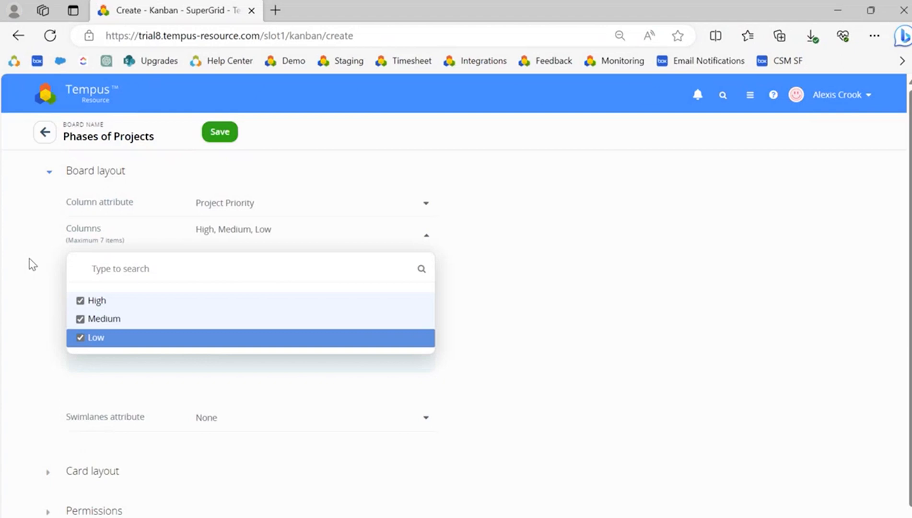
left_click(426, 236)
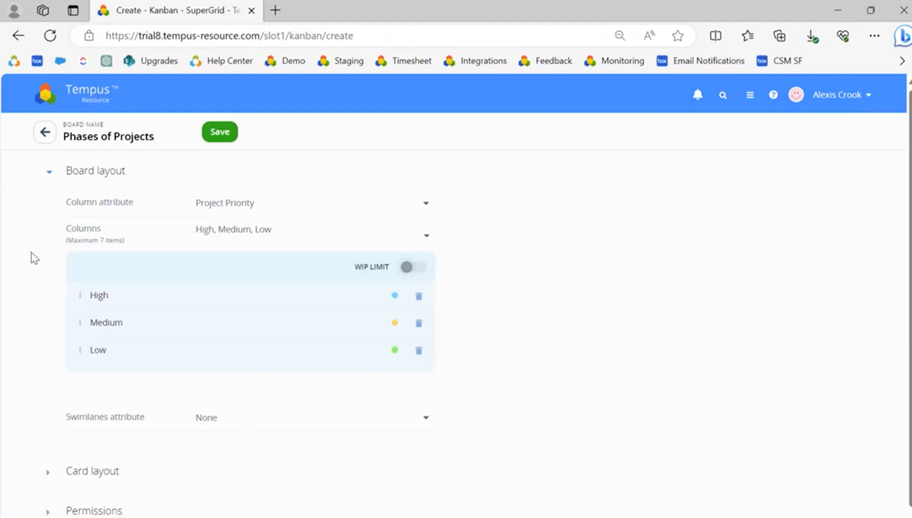
mouse_move(284, 267)
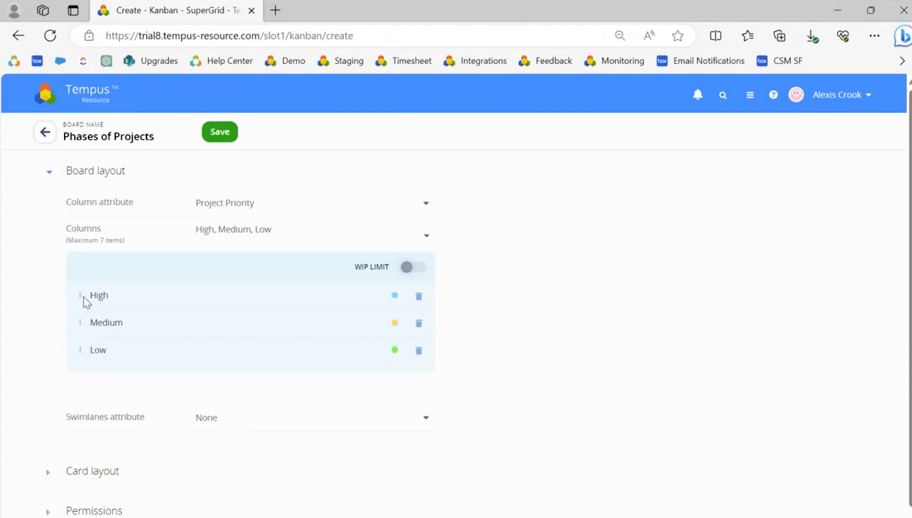
mouse_move(406, 301)
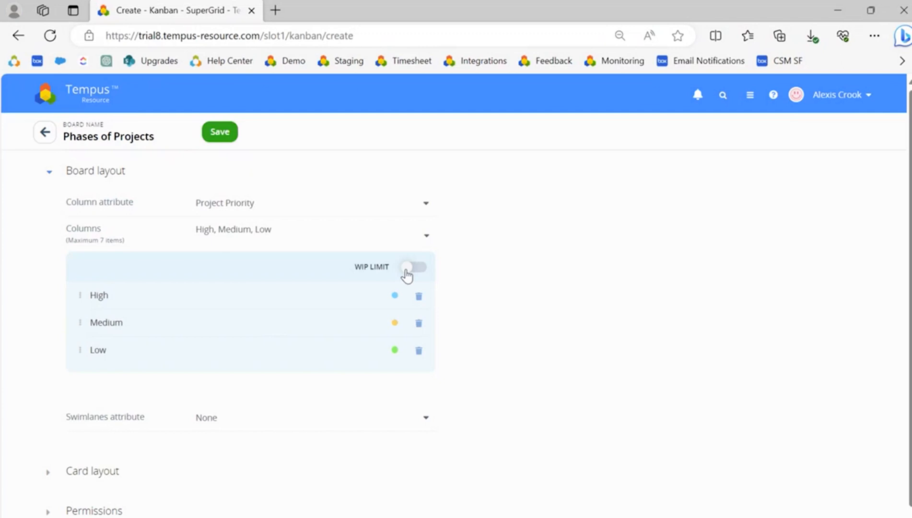
Step: Enable WIP limits and set a maximum of 15 for the High, Medium and Low columns
left_click(418, 267)
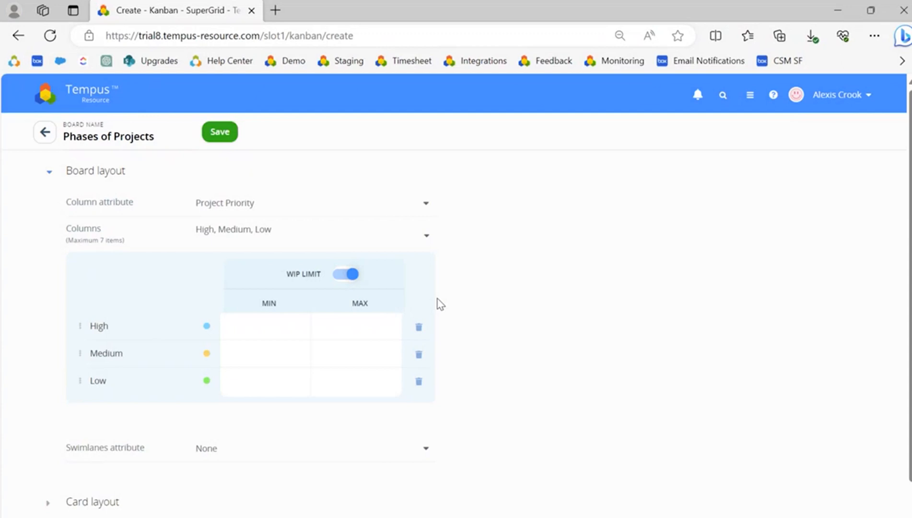
left_click(357, 327)
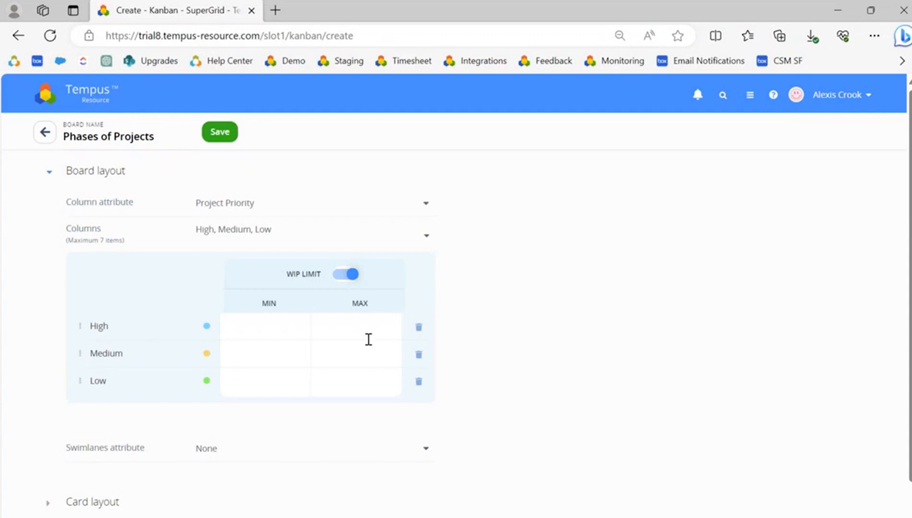
type("15")
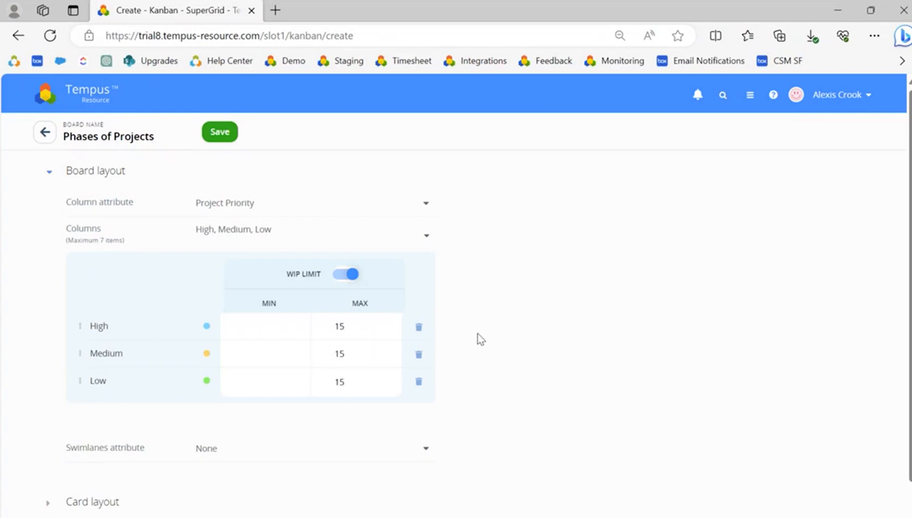
scroll("down", 3)
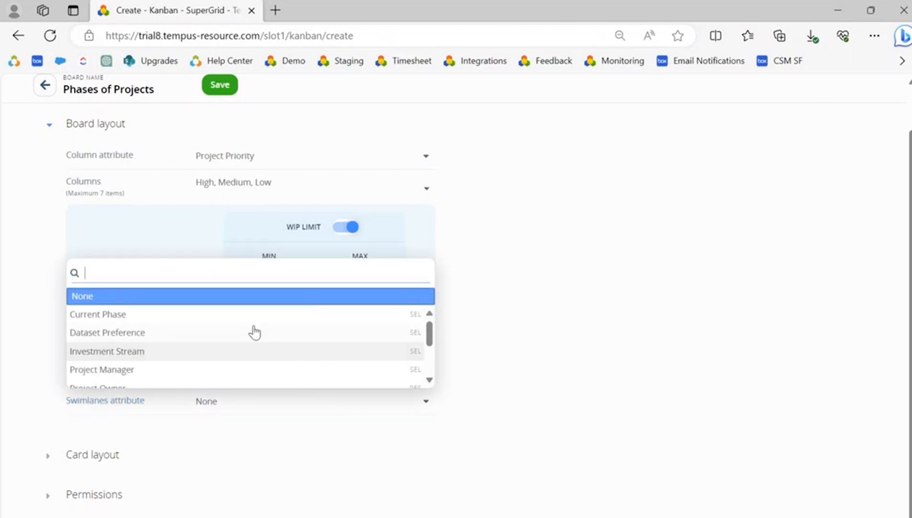
Step: Set swimlanes to follow Current Phase, sorted ascending
left_click(98, 314)
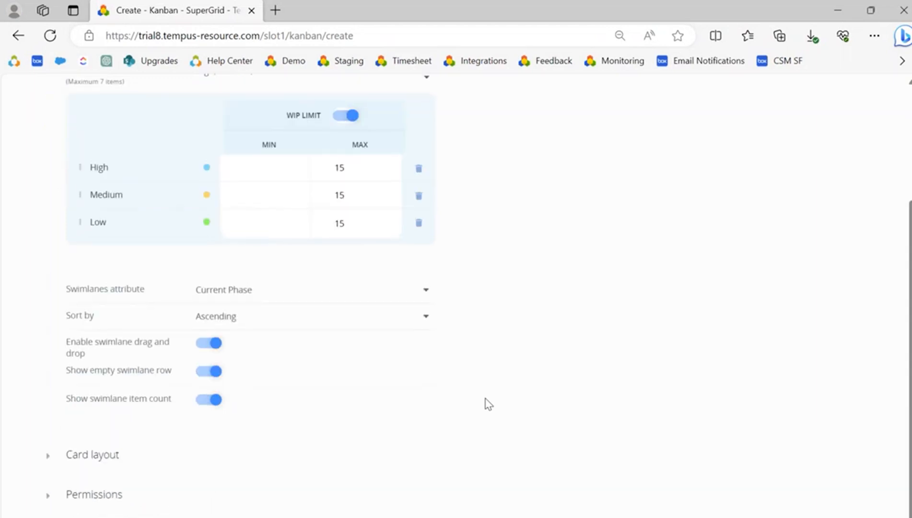
mouse_move(404, 385)
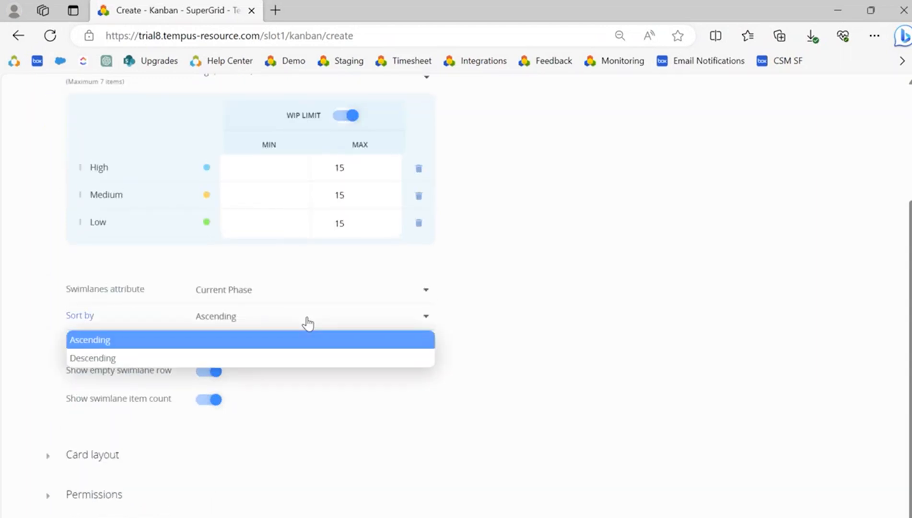
left_click(90, 339)
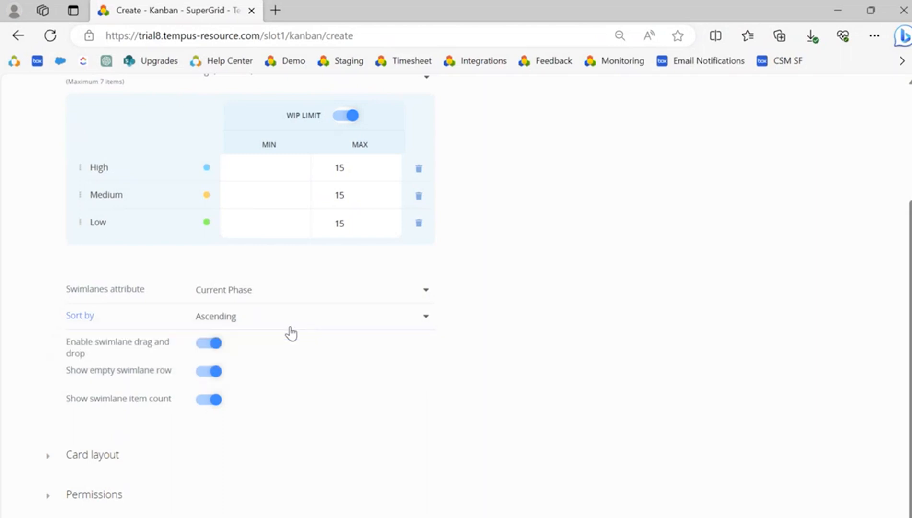
mouse_move(251, 335)
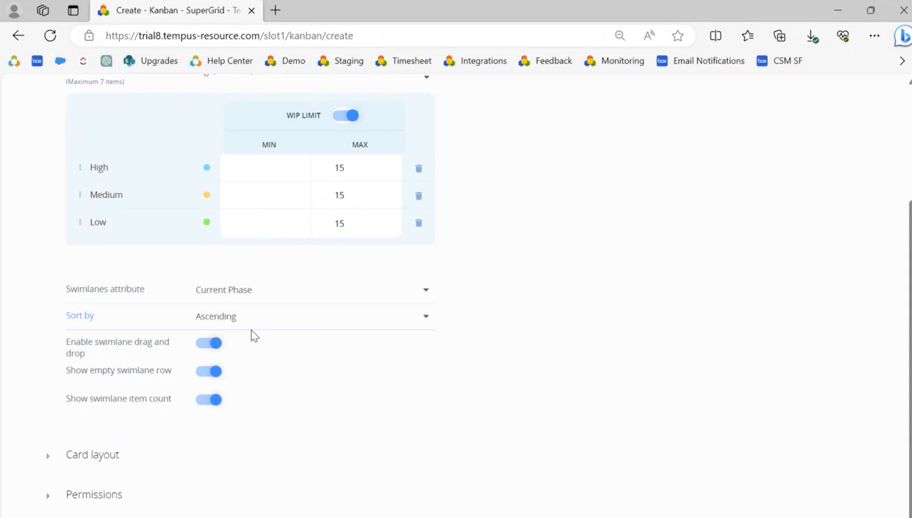
scroll("down", 3)
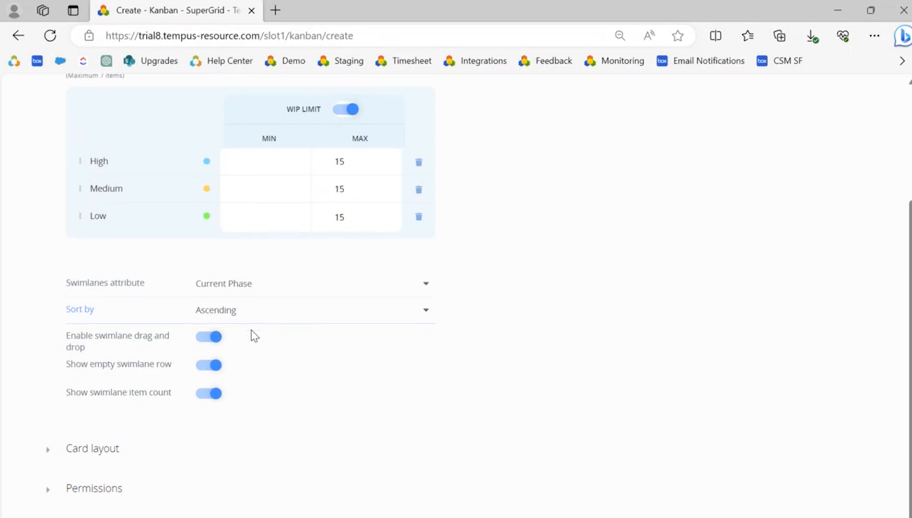
Step: Expand the Card layout section showing Start Date, End Date and Project Description fields
left_click(48, 449)
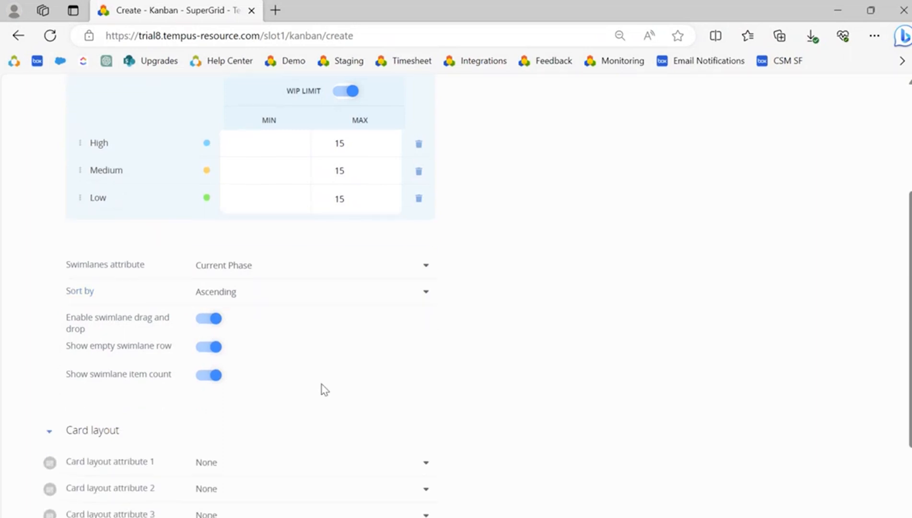
scroll("down", 3)
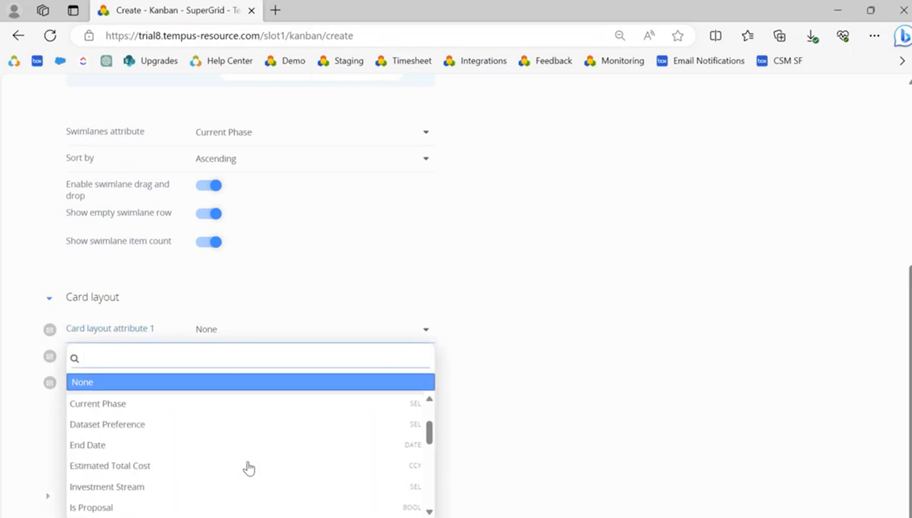
scroll("down", 3)
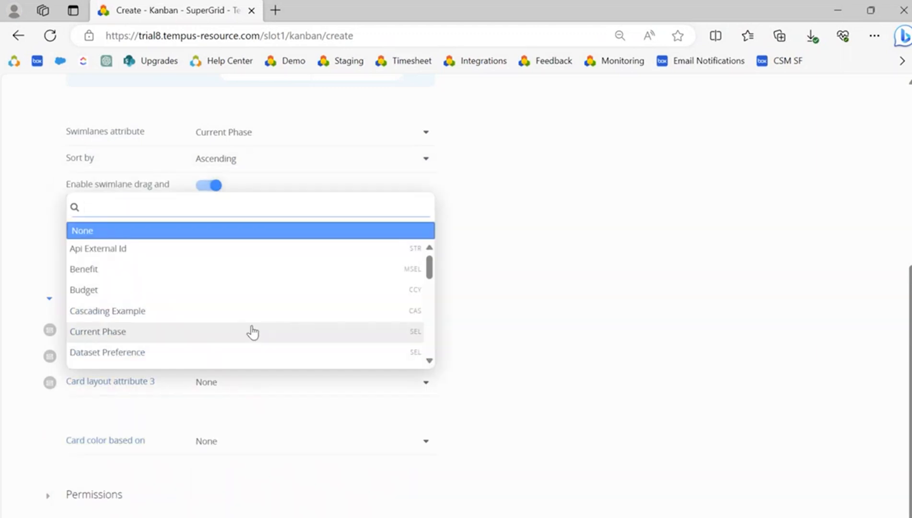
scroll("down", 3)
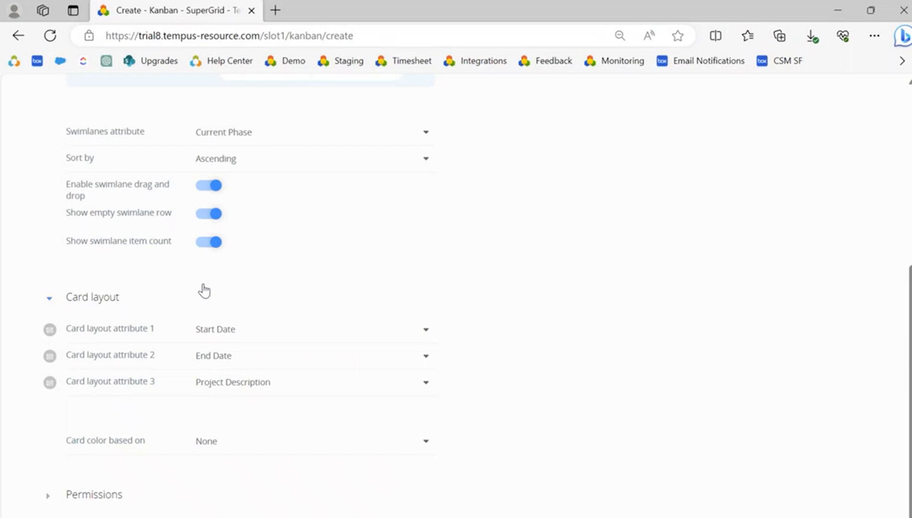
Step: Base card color on Senior Leader so each leader gets a distinct color
left_click(306, 441)
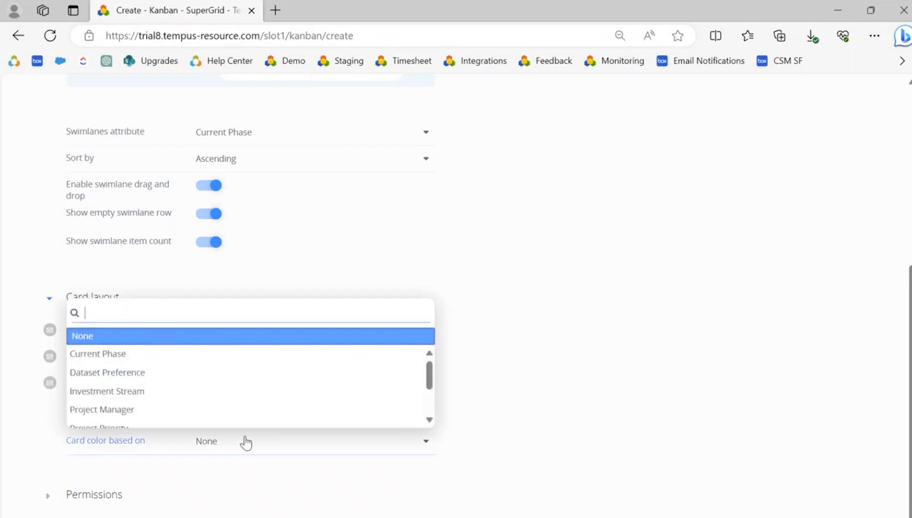
scroll("down", 3)
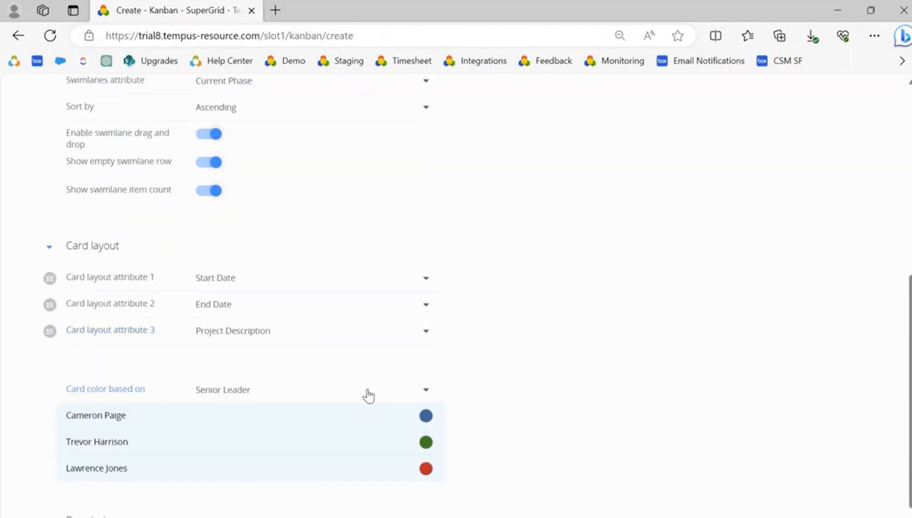
left_click(425, 428)
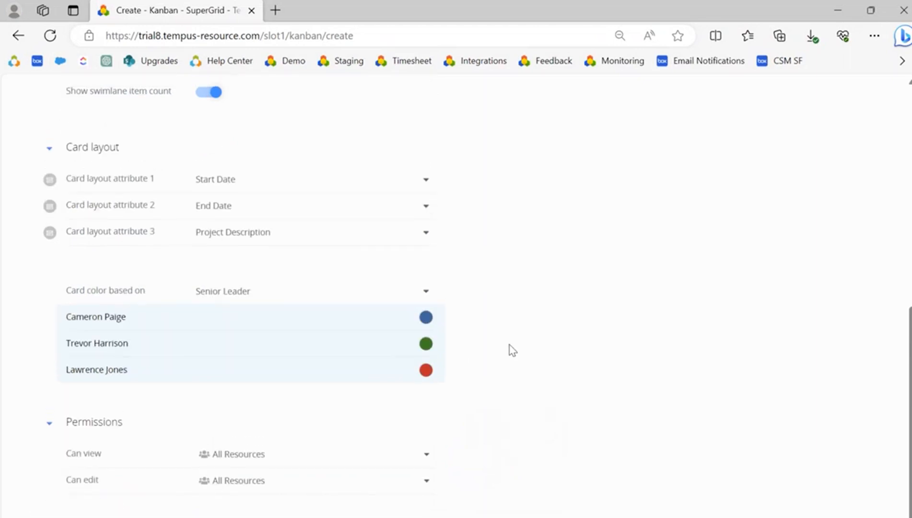
mouse_move(519, 348)
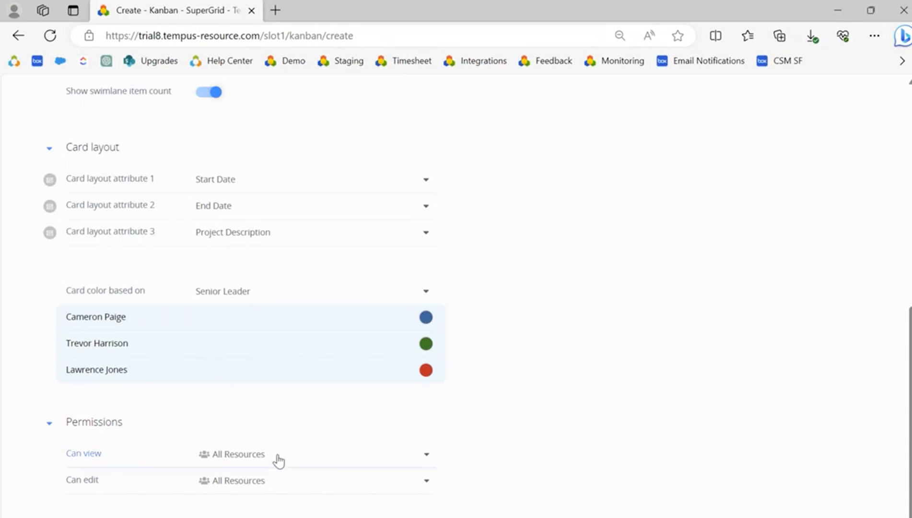
Step: Clear the Can view permission so no roles or resources are selected, reviewing the list
left_click(426, 455)
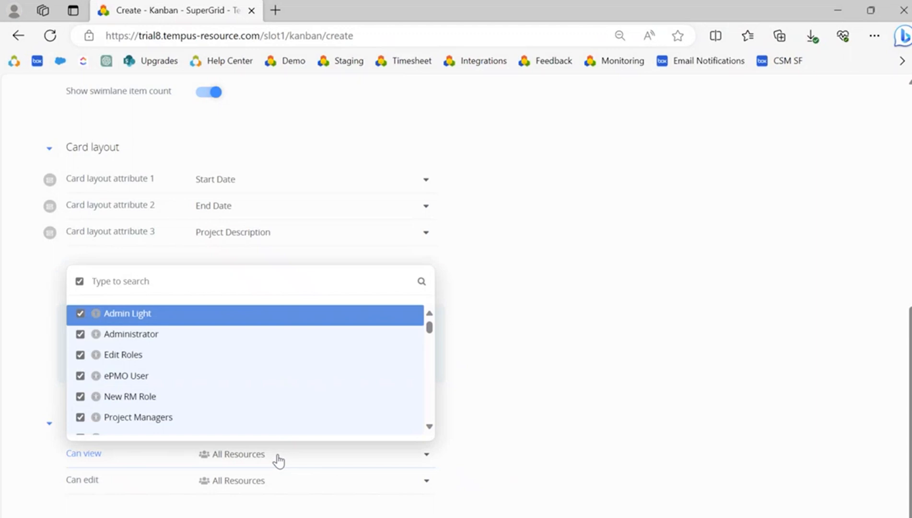
left_click(79, 283)
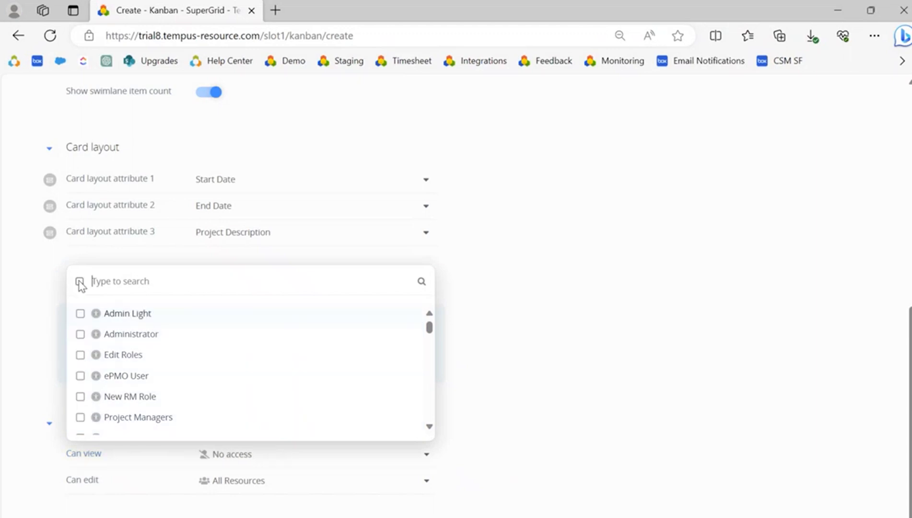
mouse_move(127, 322)
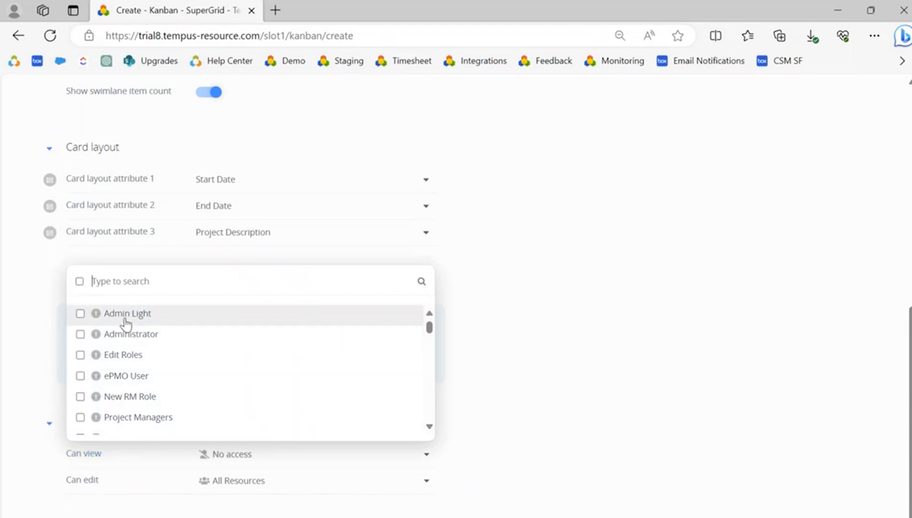
left_click(81, 335)
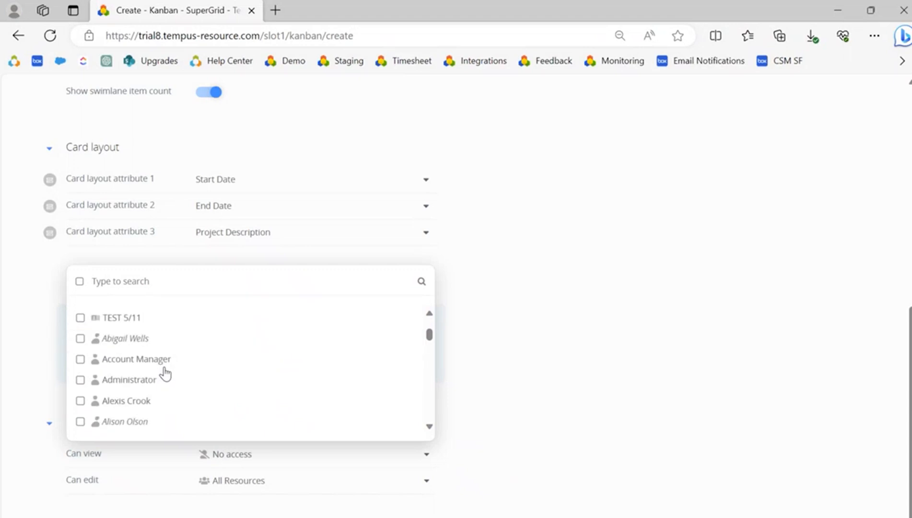
scroll("down", 3)
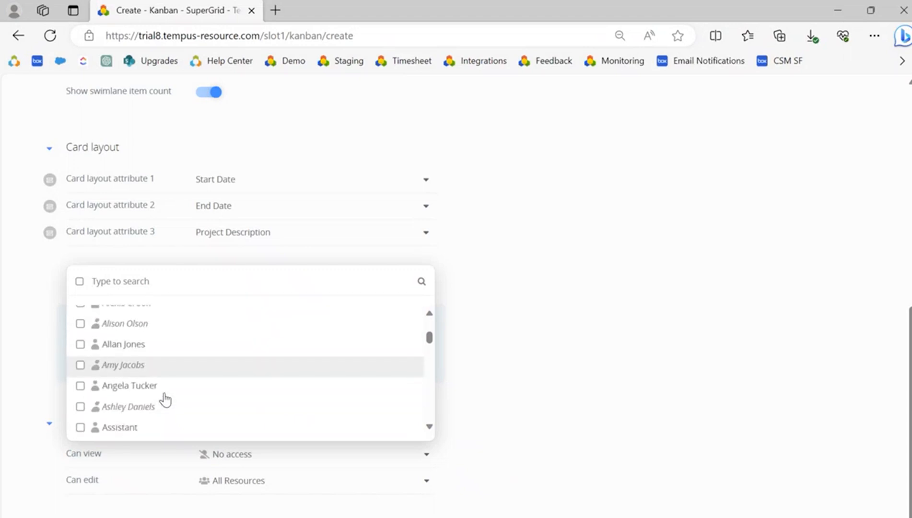
scroll("down", 3)
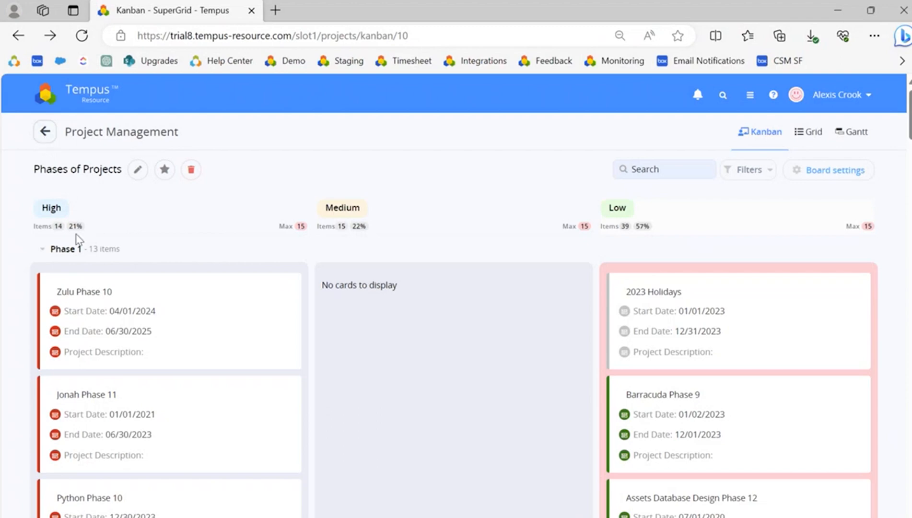
mouse_move(345, 230)
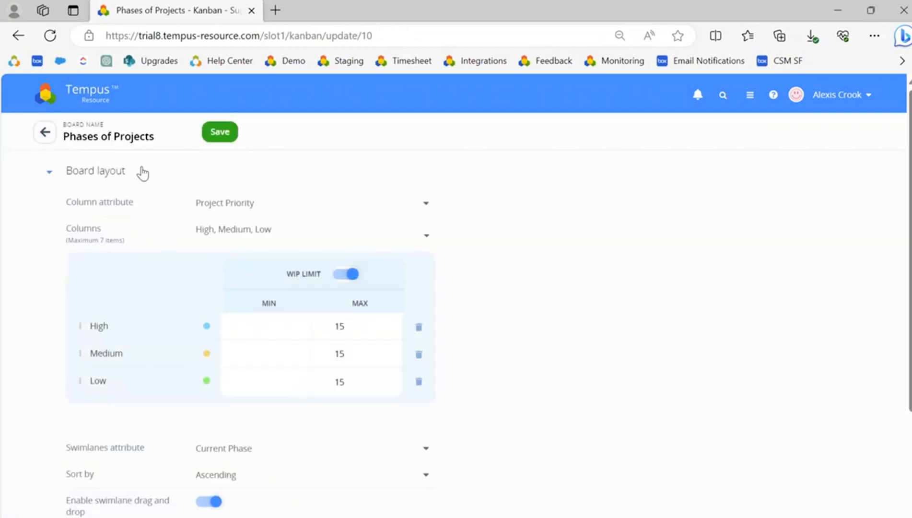
Step: Return to the saved board and collapse the Phase swimlanes to review them
left_click(220, 133)
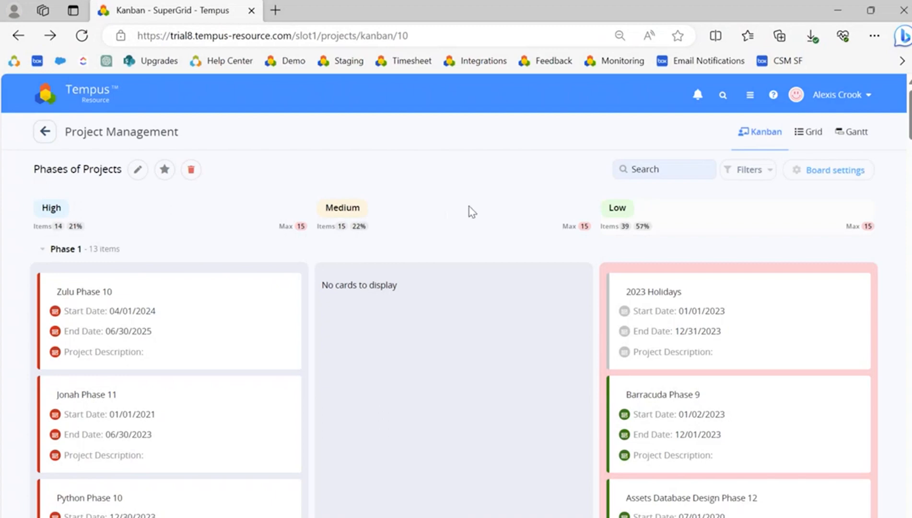
mouse_move(43, 250)
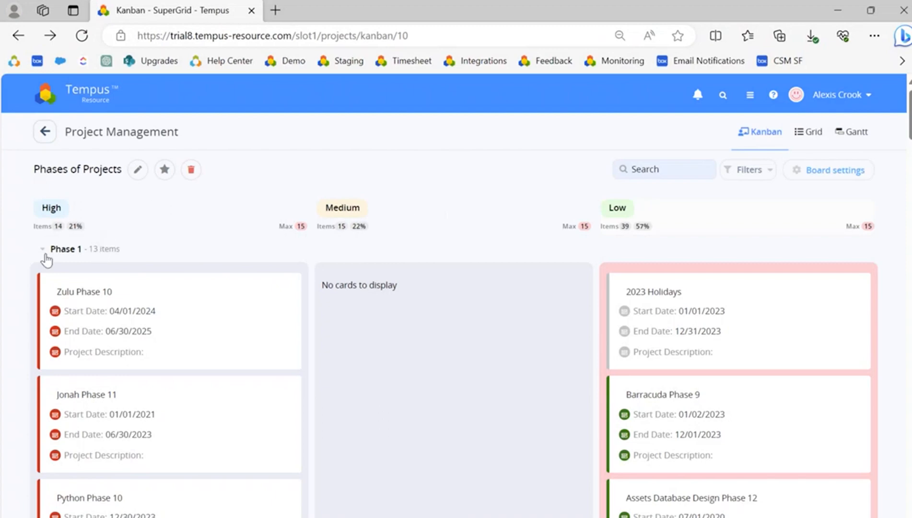
left_click(42, 250)
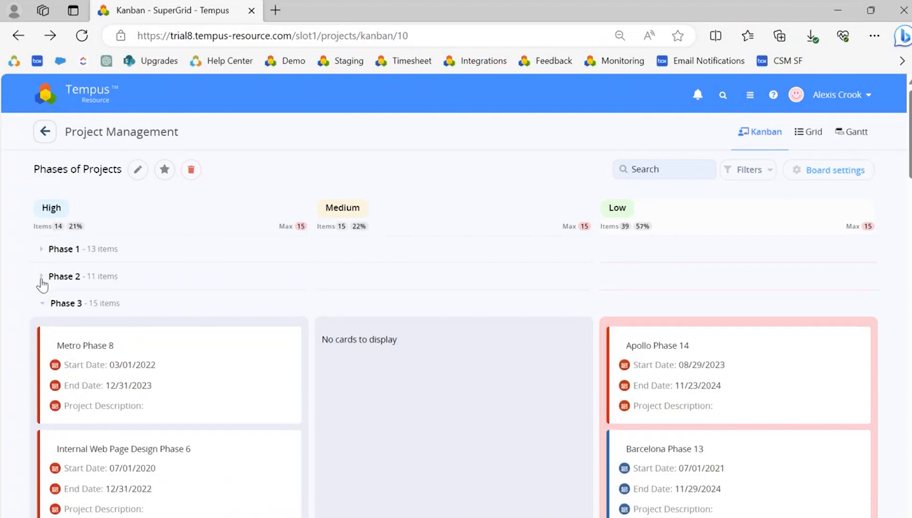
left_click(41, 303)
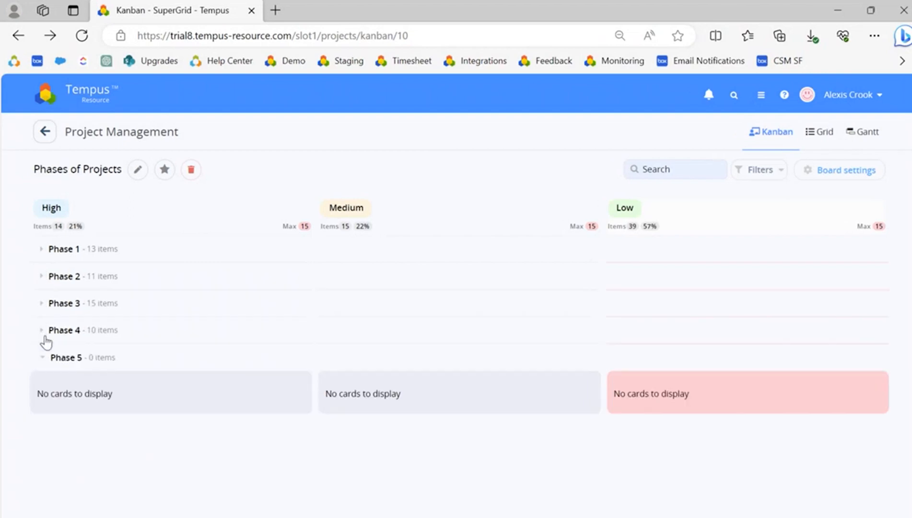
left_click(40, 250)
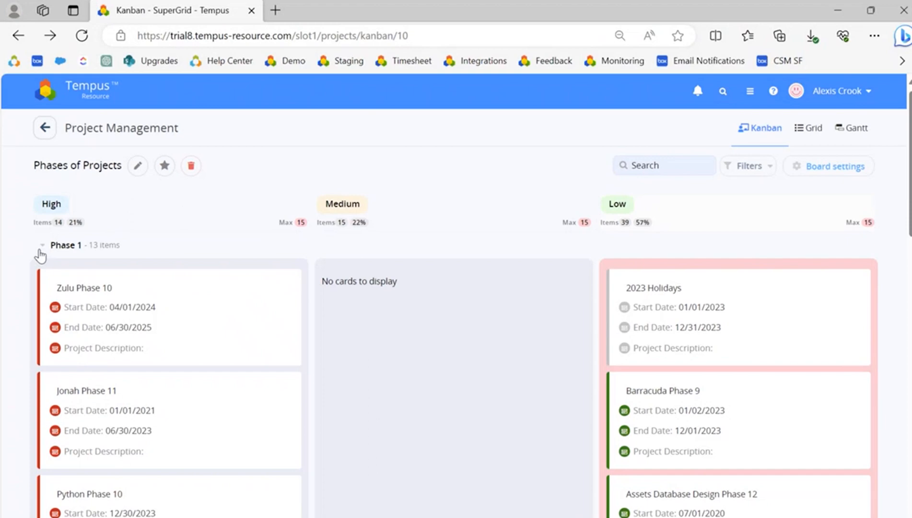
mouse_move(301, 226)
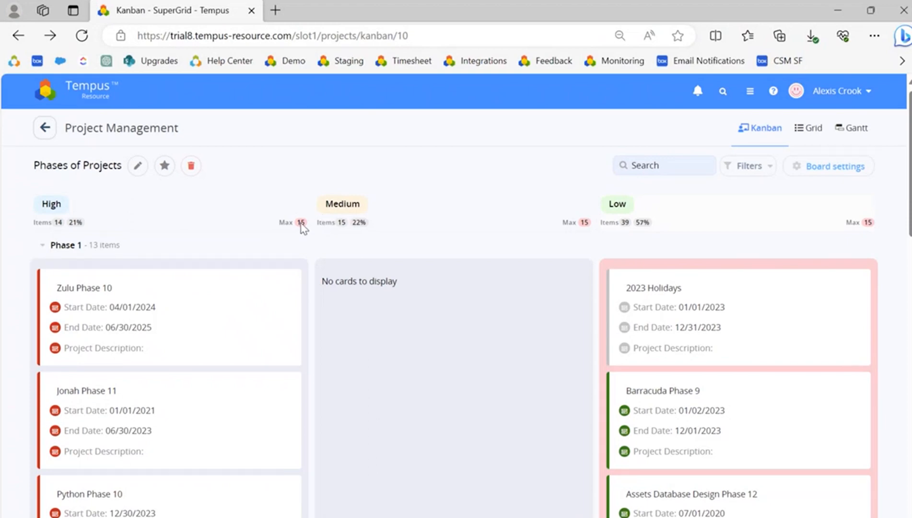
mouse_move(820, 227)
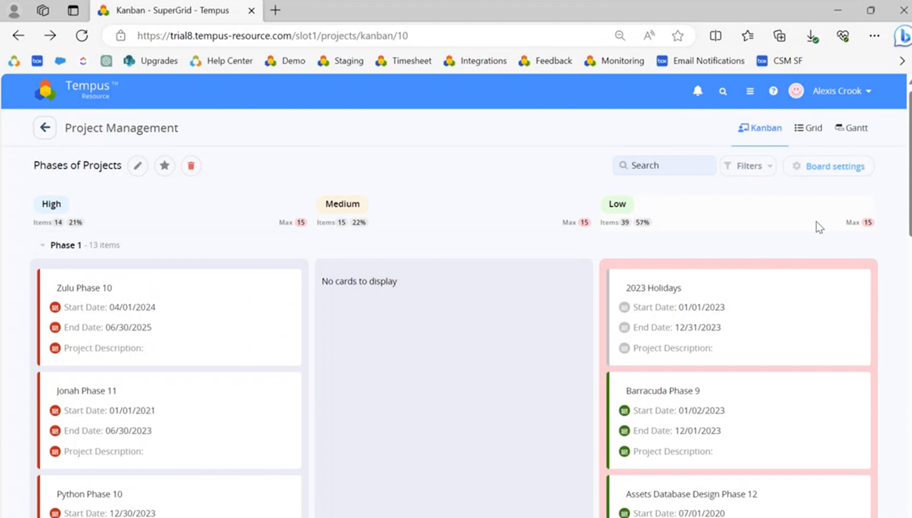
mouse_move(866, 274)
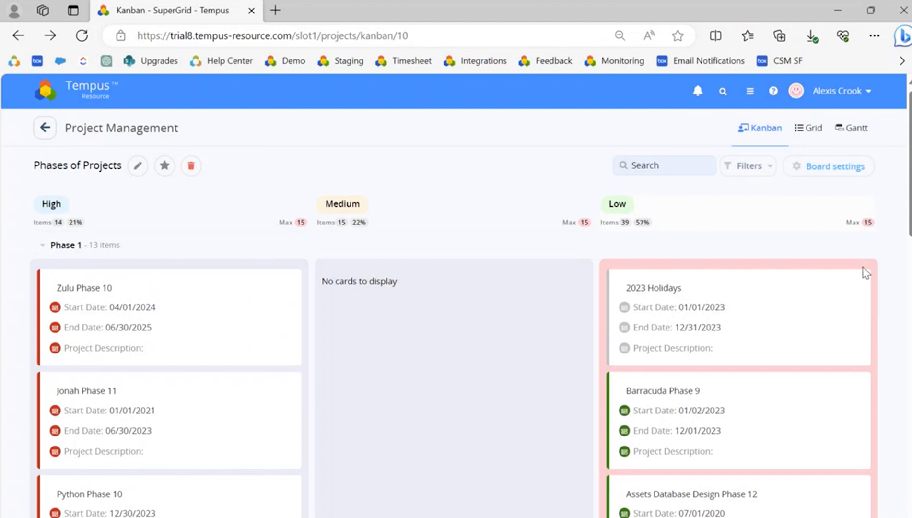
mouse_move(877, 290)
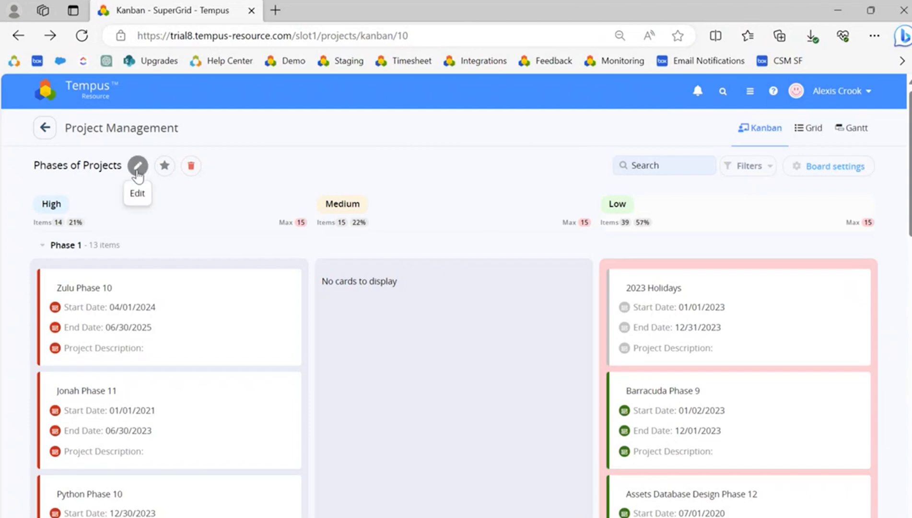
left_click(138, 166)
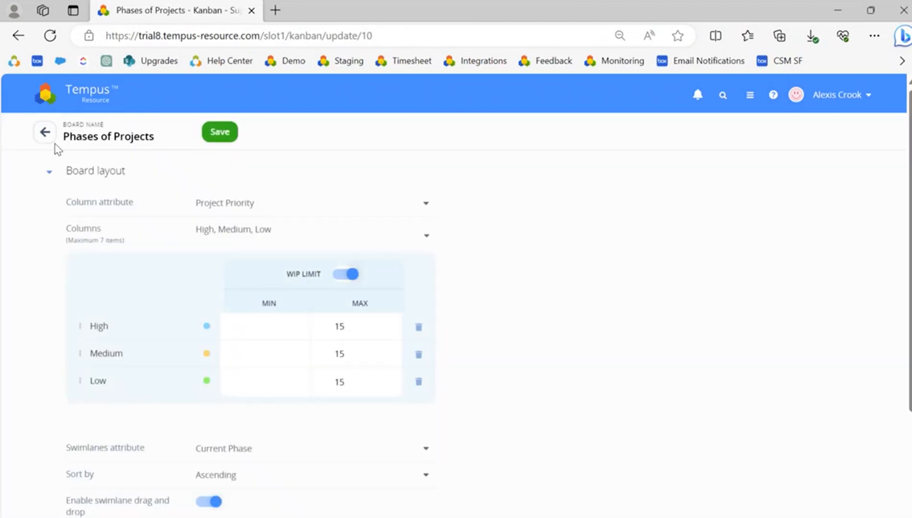
left_click(44, 132)
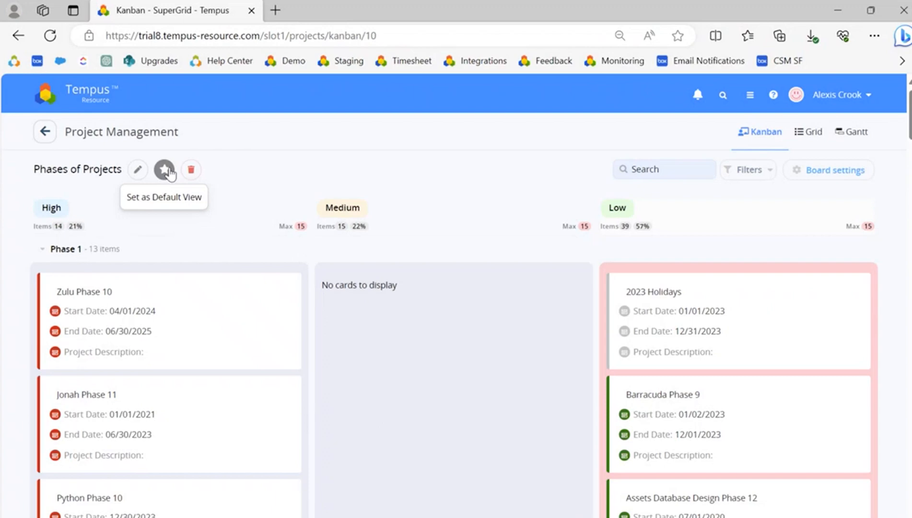
mouse_move(194, 172)
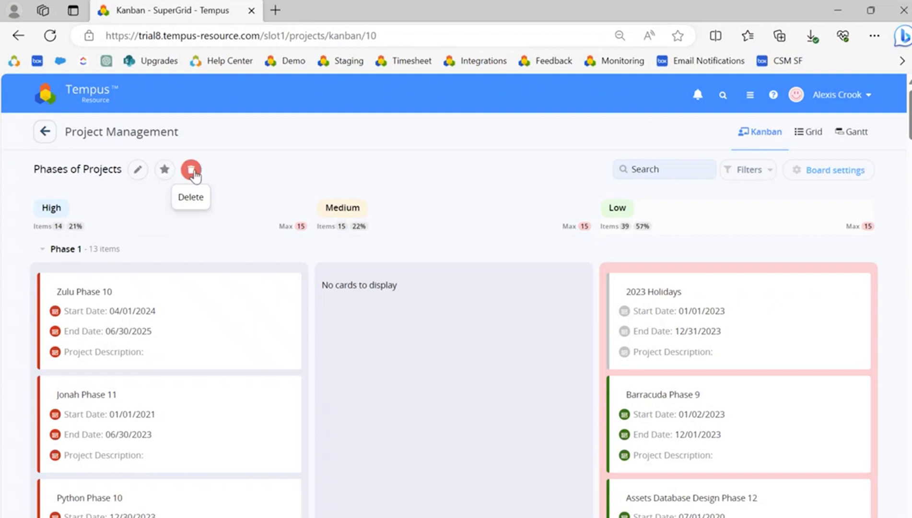
mouse_move(221, 173)
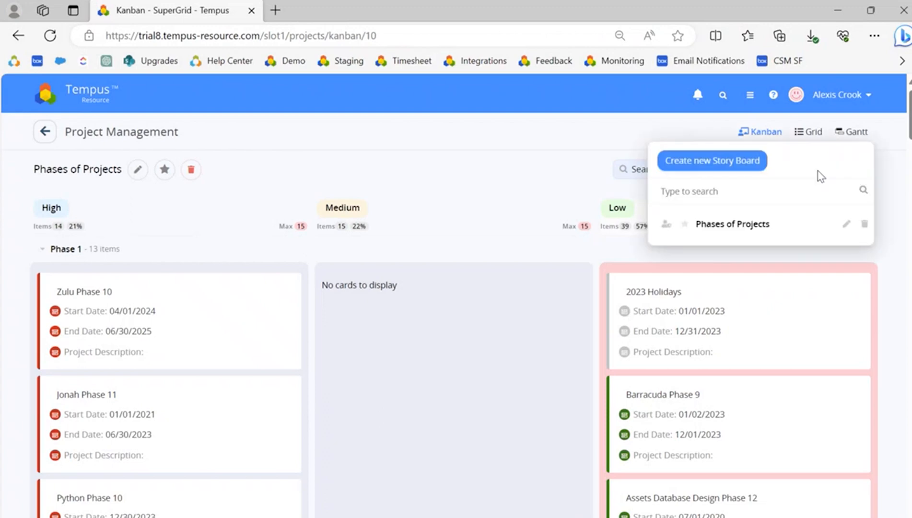
mouse_move(738, 163)
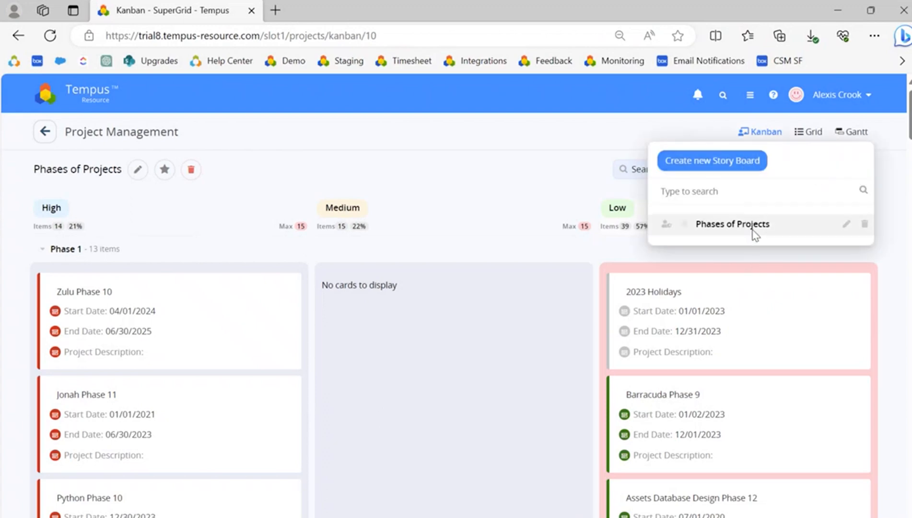
mouse_move(842, 252)
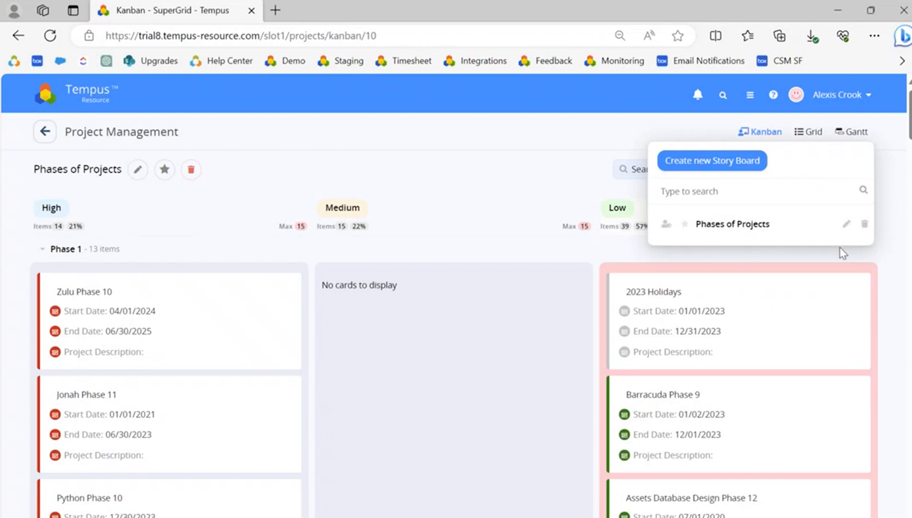